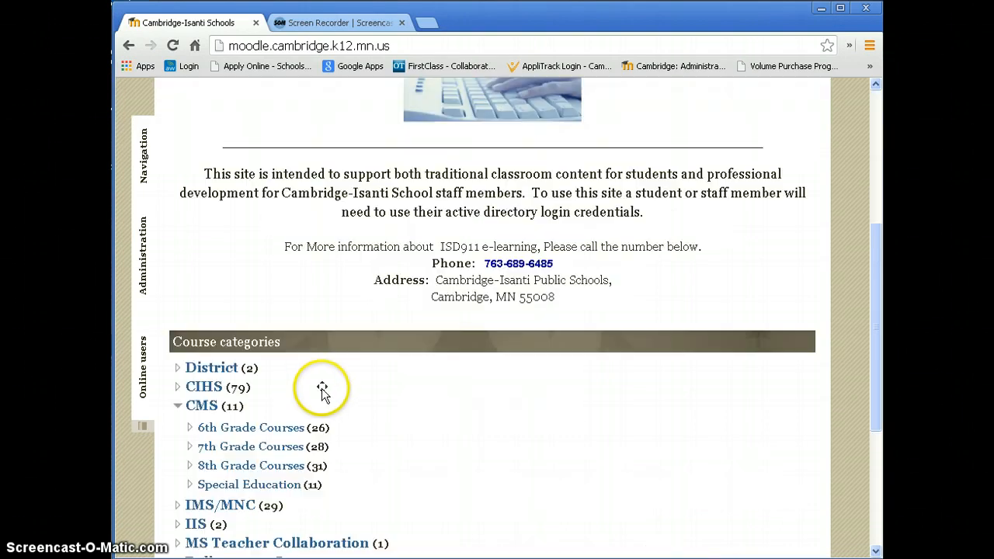
Open Test Course from the Requested Courses category
scroll(down, 3)
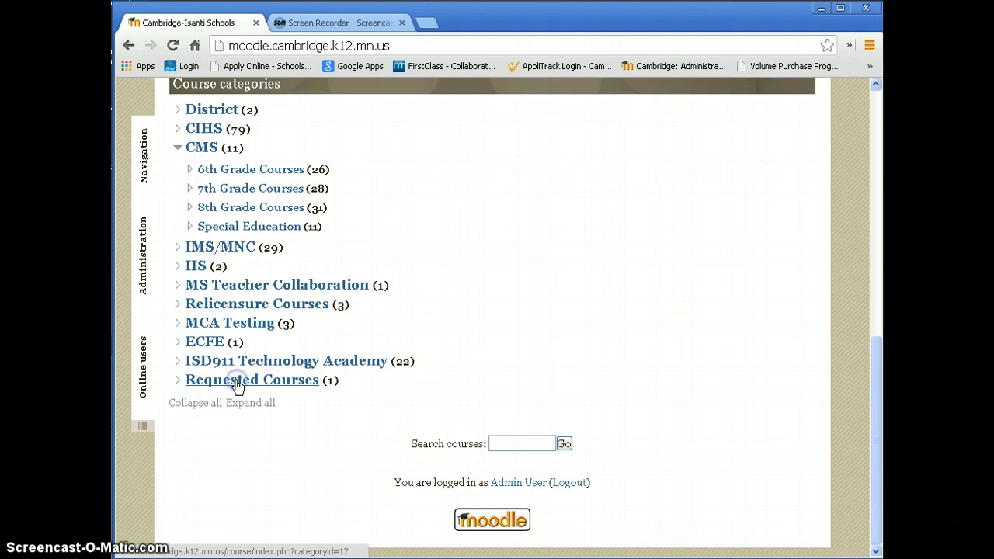
click(251, 380)
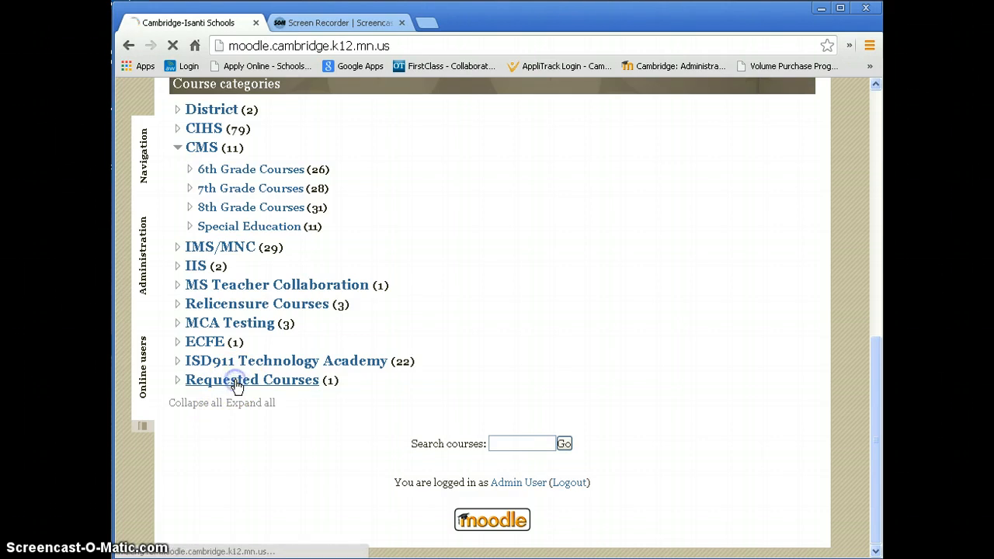
click(252, 380)
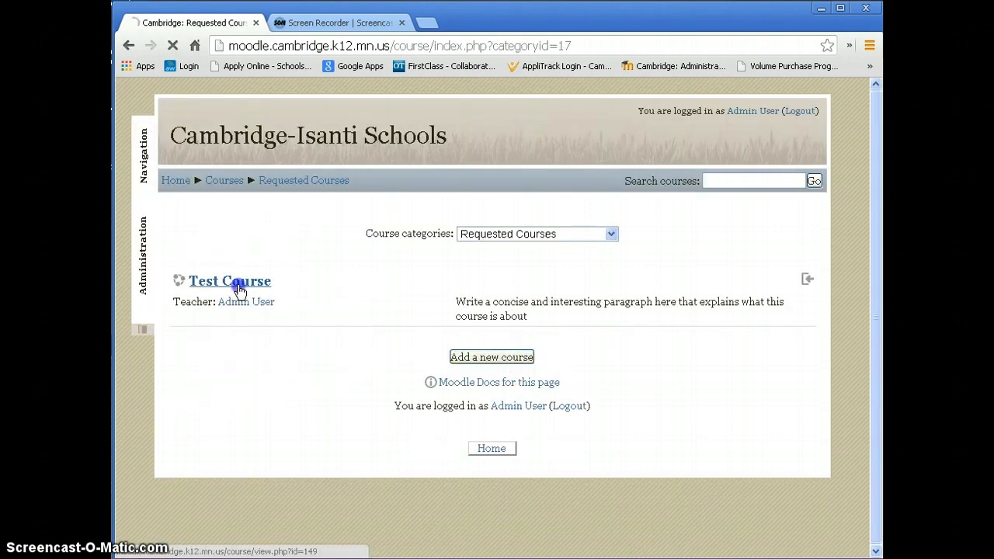
click(229, 281)
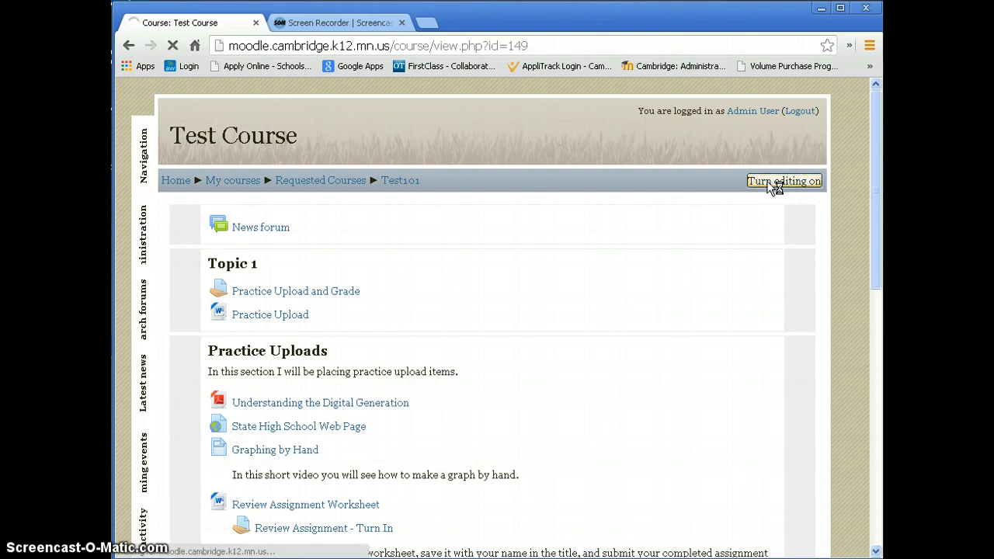
Turn on editing and open settings for iPad Minis 9-16-2013 in Topic 9
click(783, 180)
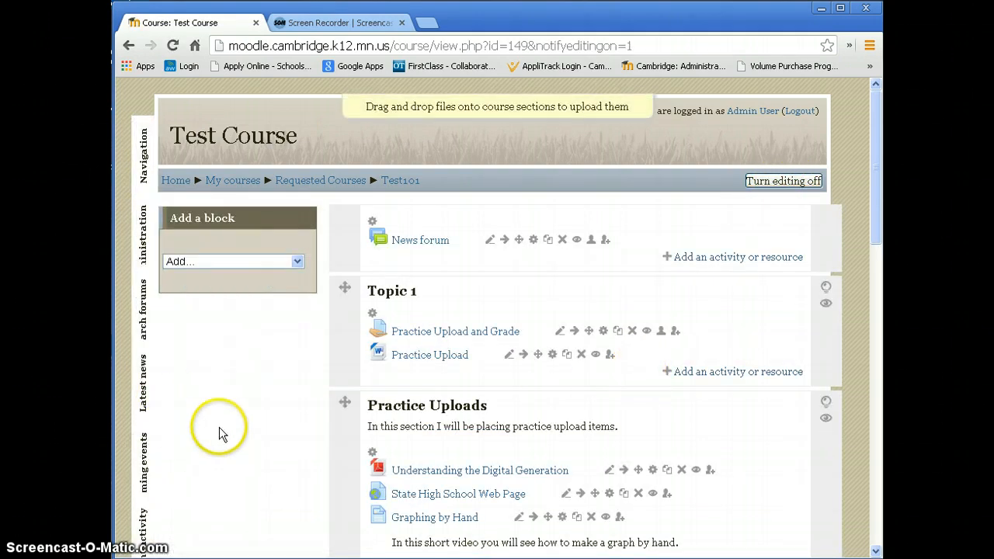
scroll(down, 3)
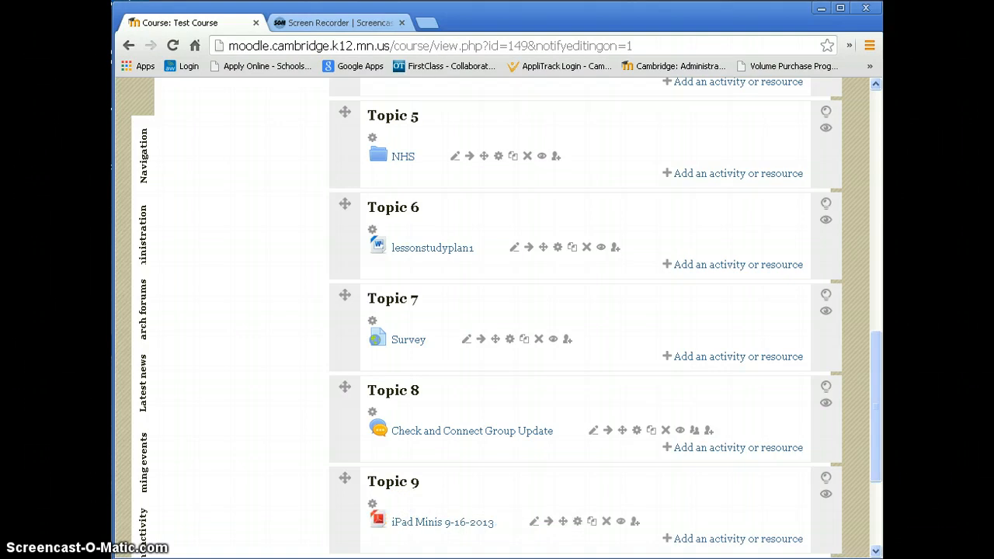
mouse_move(574, 522)
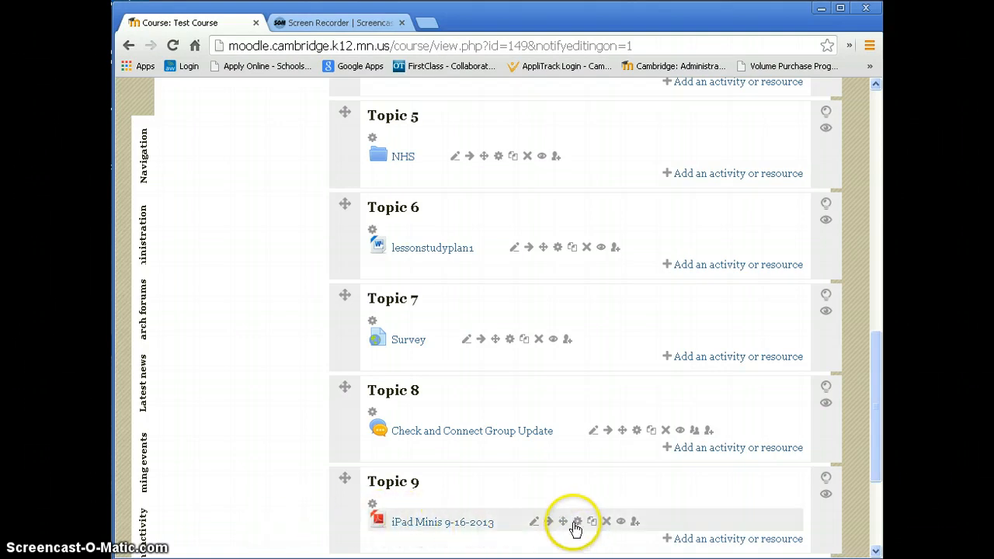
click(577, 521)
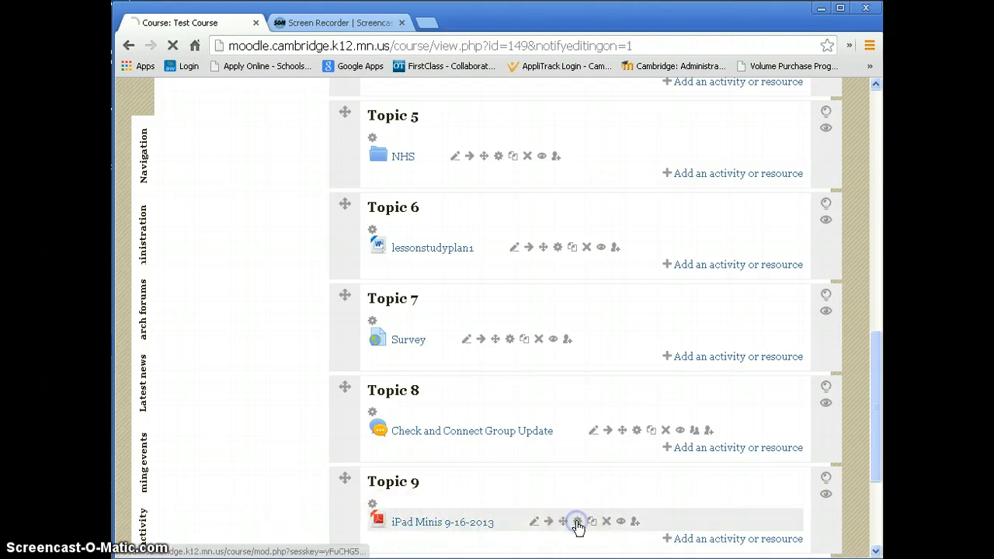
Set the iPad Minis file's Appearance display option to In pop-up and save
click(556, 521)
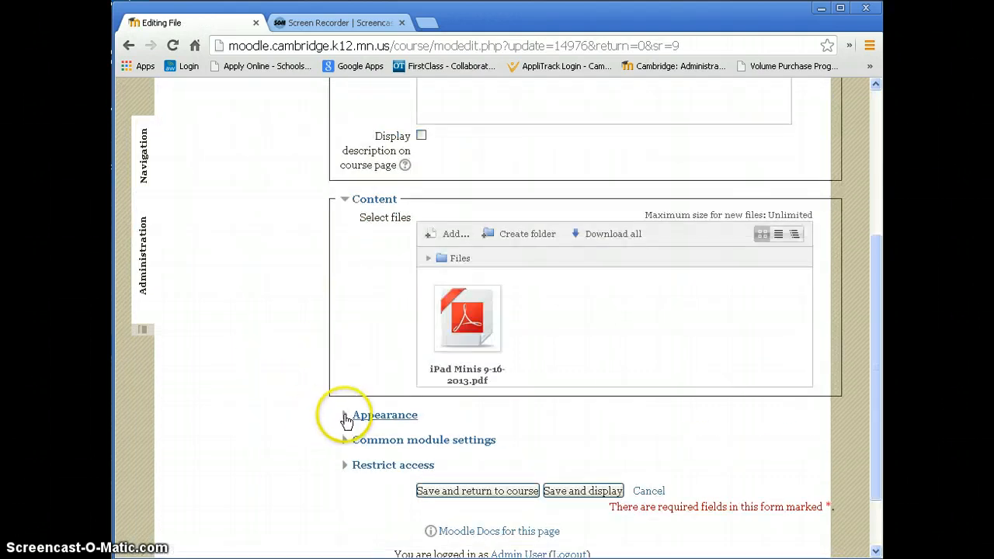
click(345, 415)
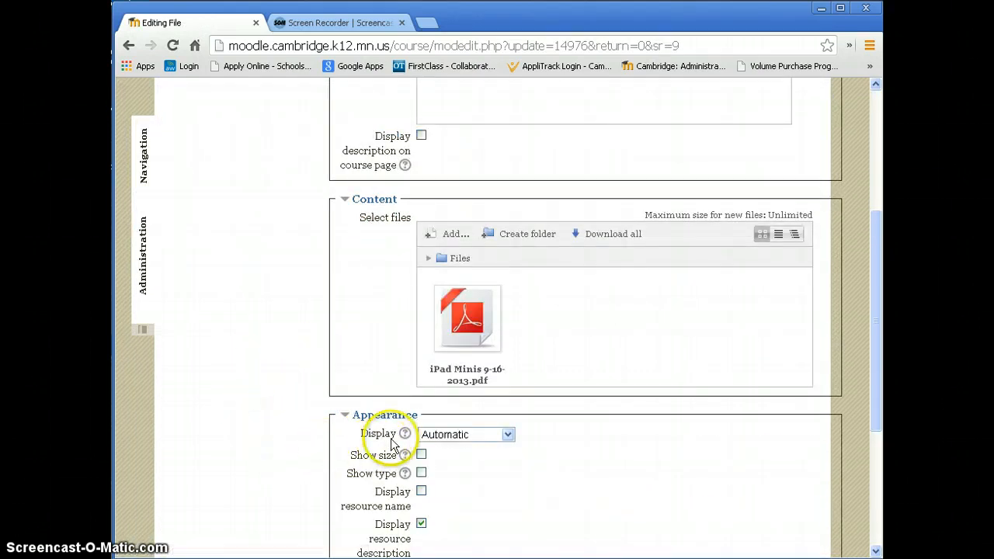
click(466, 434)
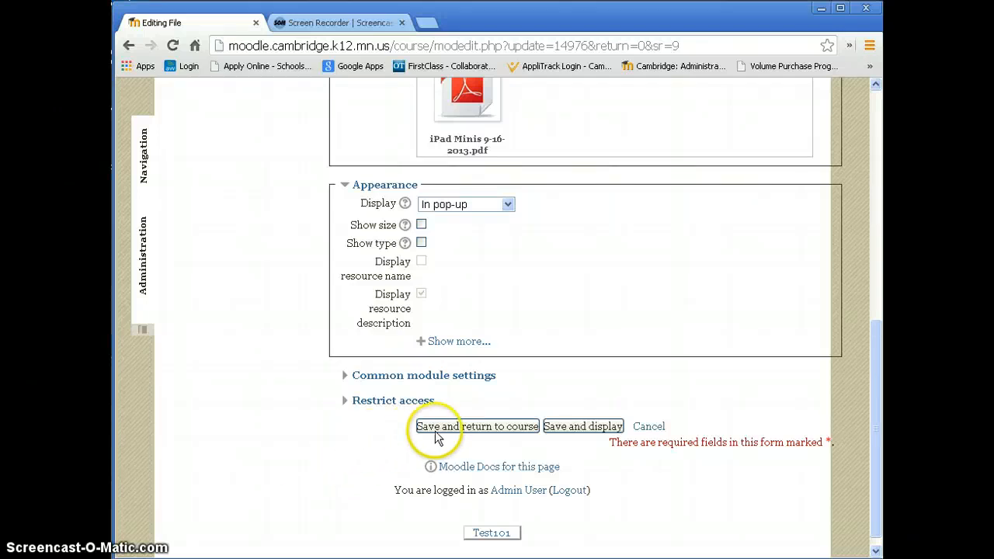
mouse_move(215, 433)
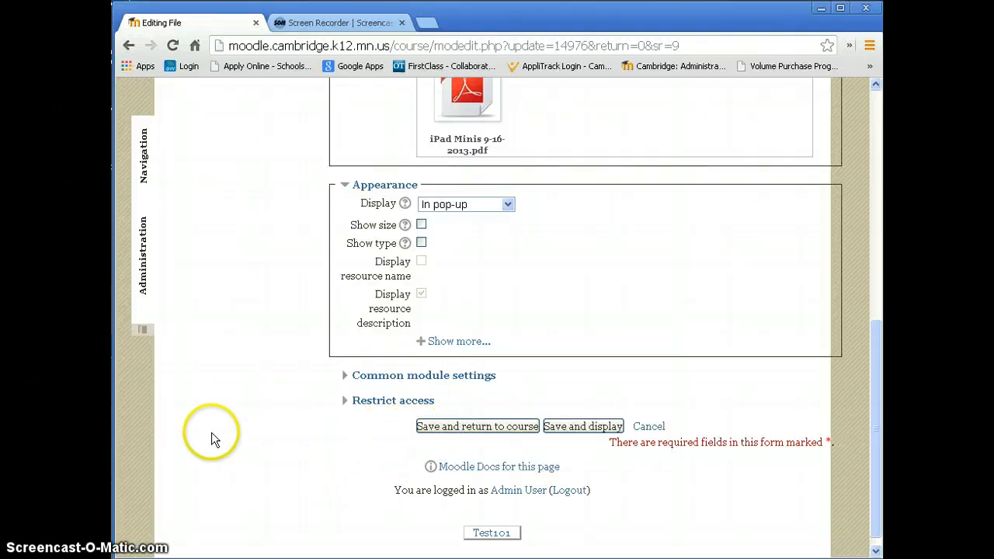
click(477, 425)
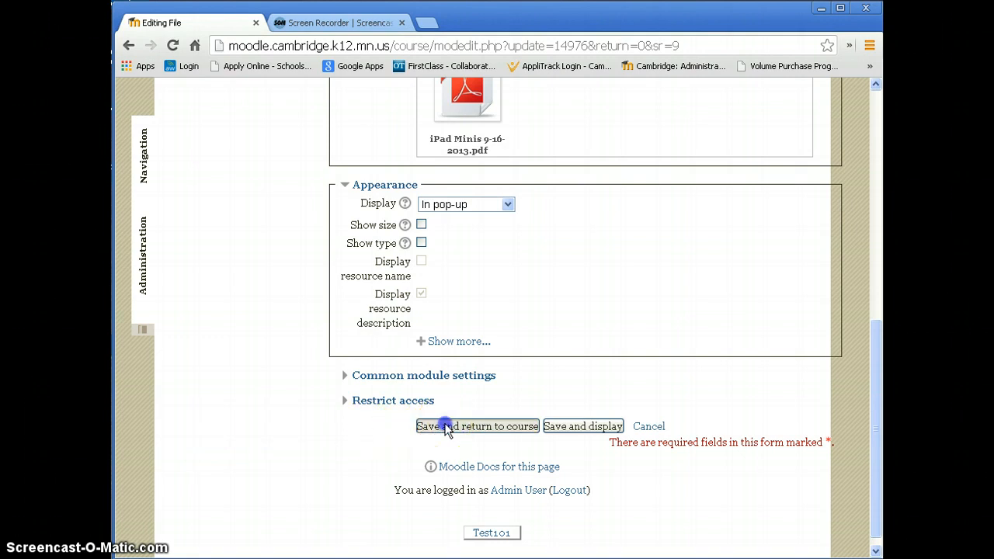
Add a placeholder description and save the file settings, returning to the course
scroll(down, 3)
text(...)
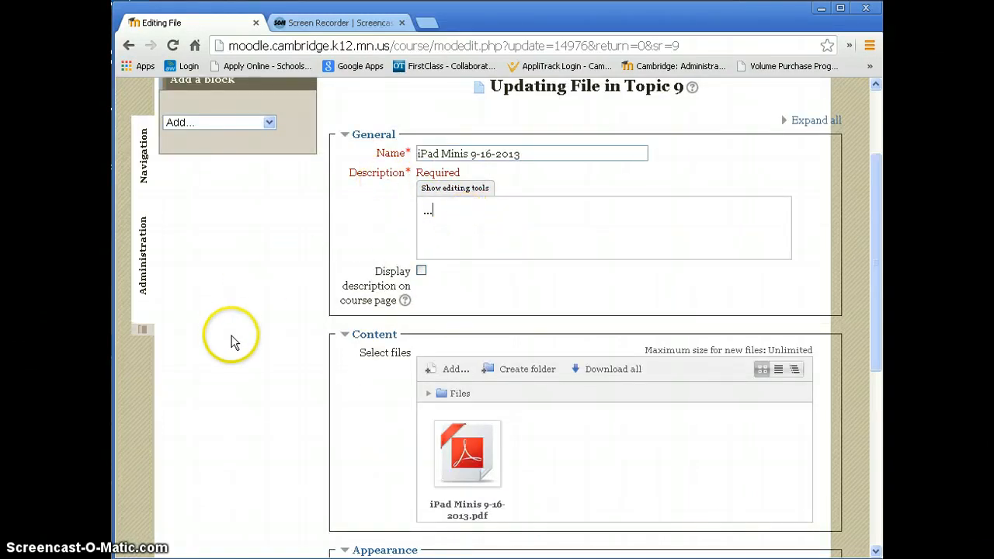
scroll(down, 3)
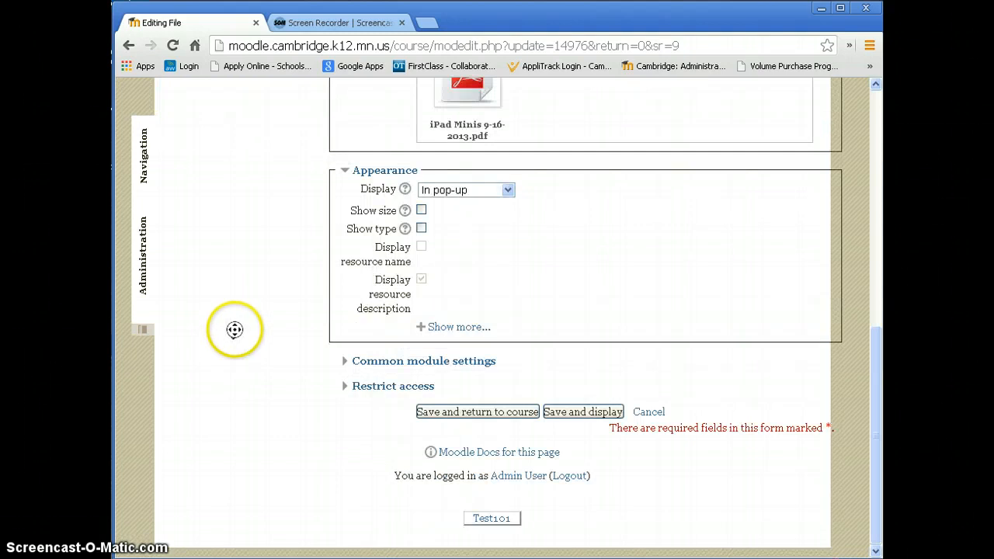
mouse_move(290, 356)
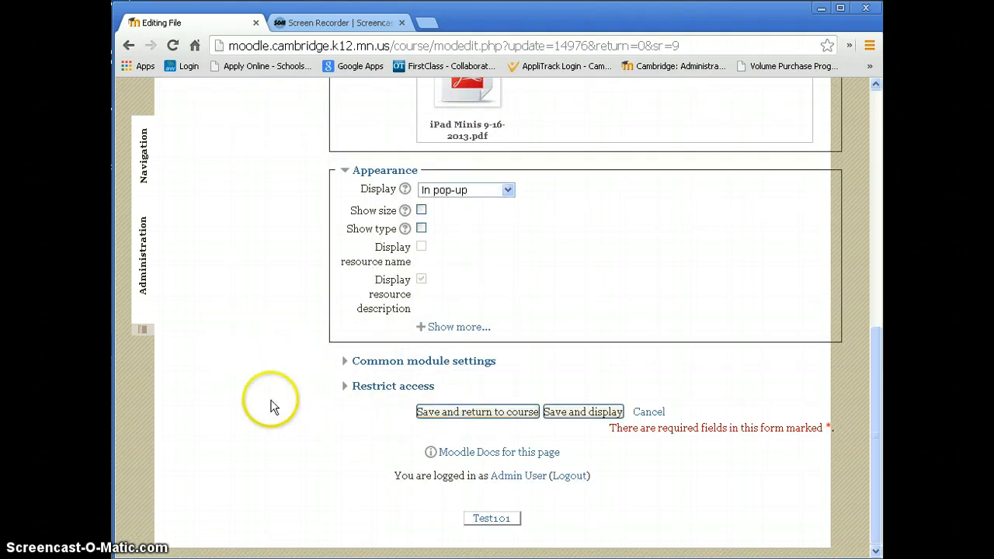
mouse_move(267, 398)
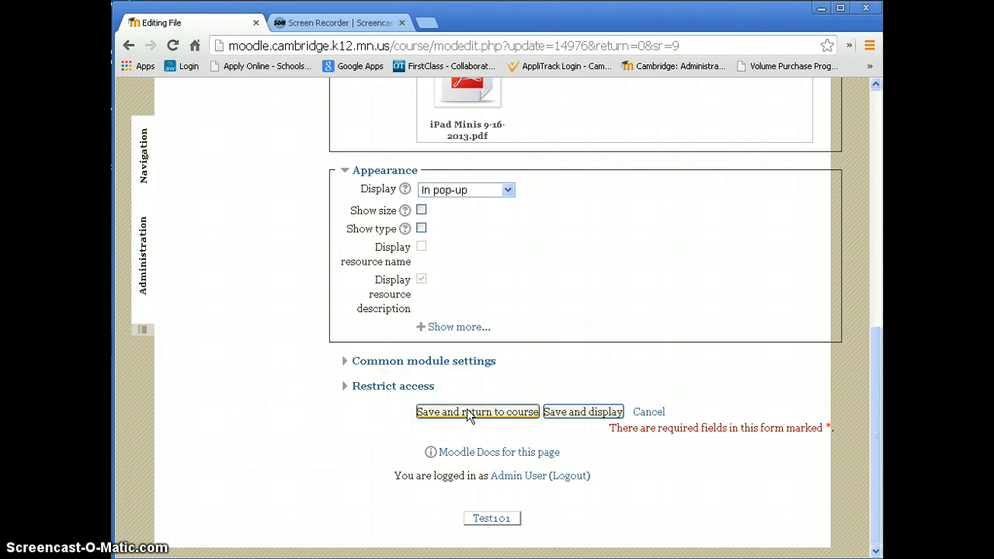
click(476, 412)
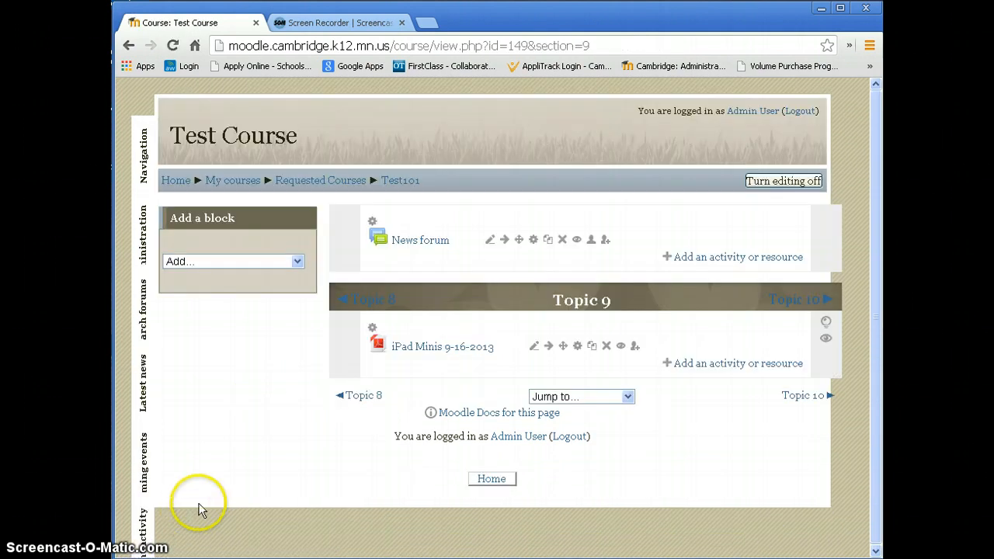
mouse_move(481, 361)
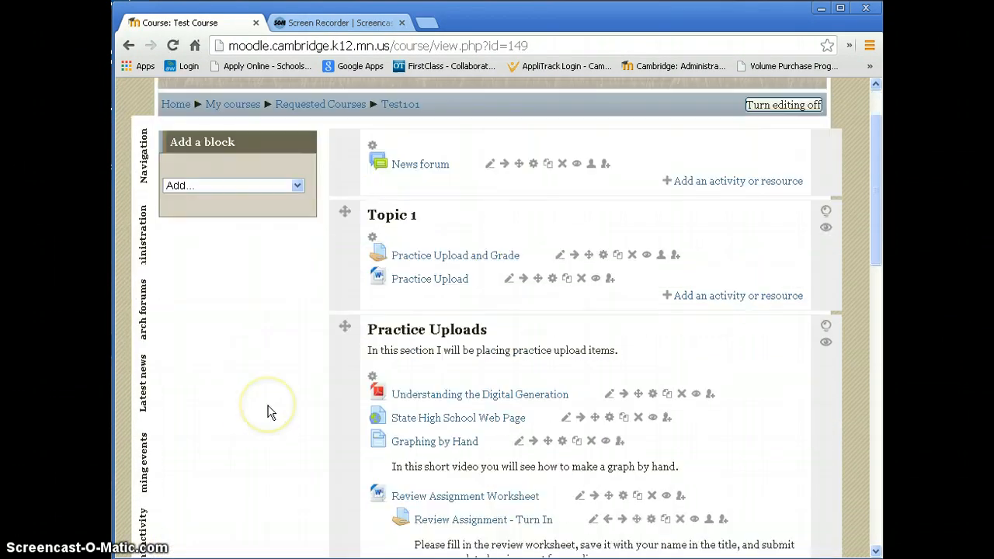
Open iPad Minis 9-16-2013 from Topic 9 in its pop-up window
scroll(down, 3)
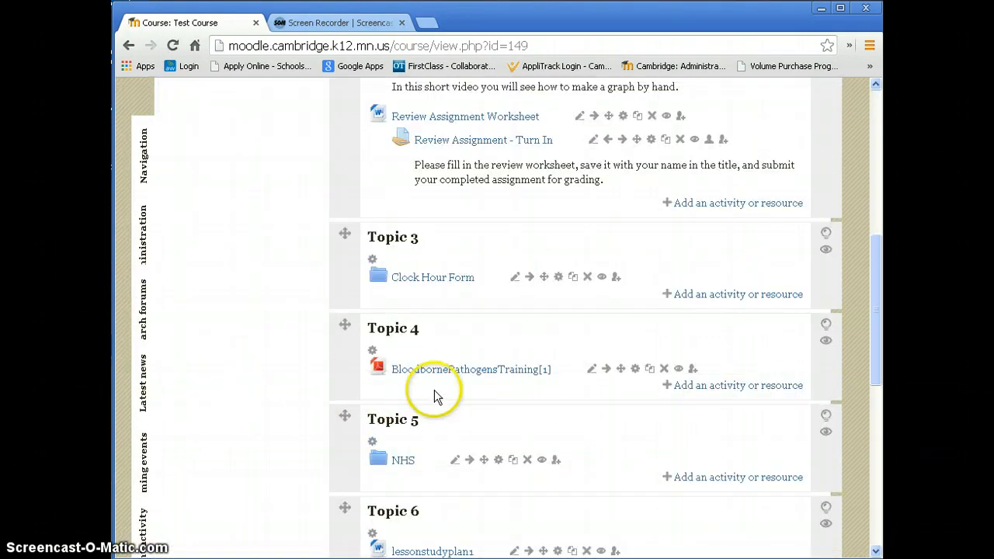
click(464, 369)
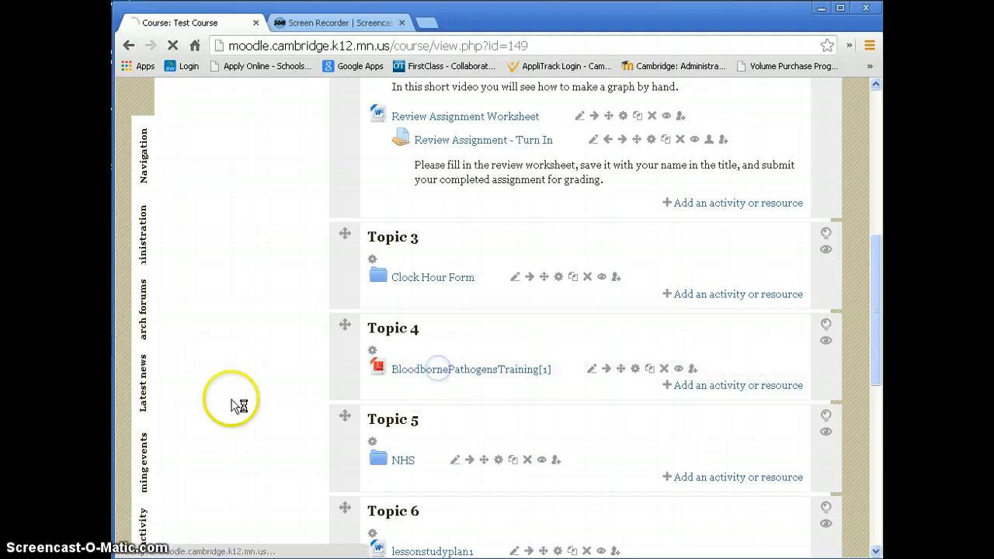
click(471, 369)
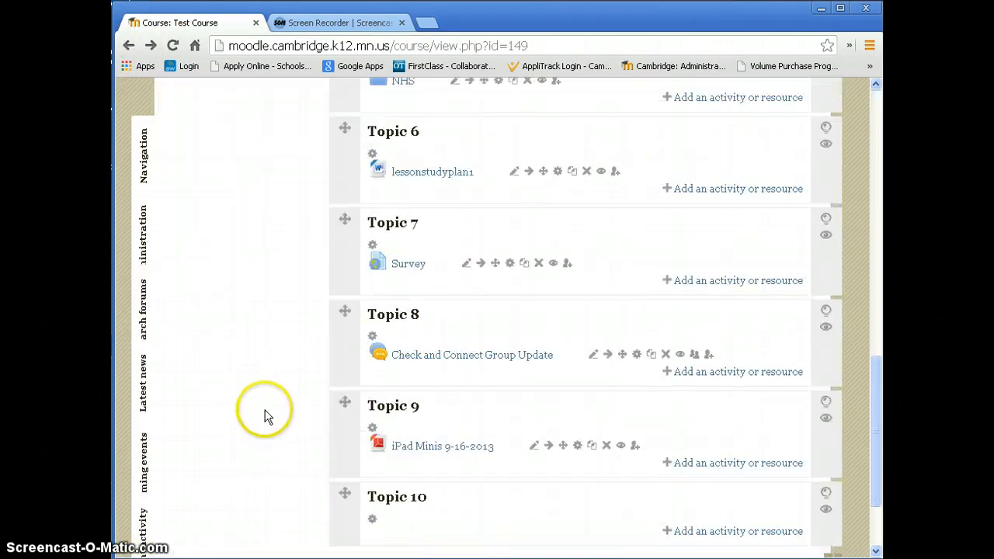
click(442, 445)
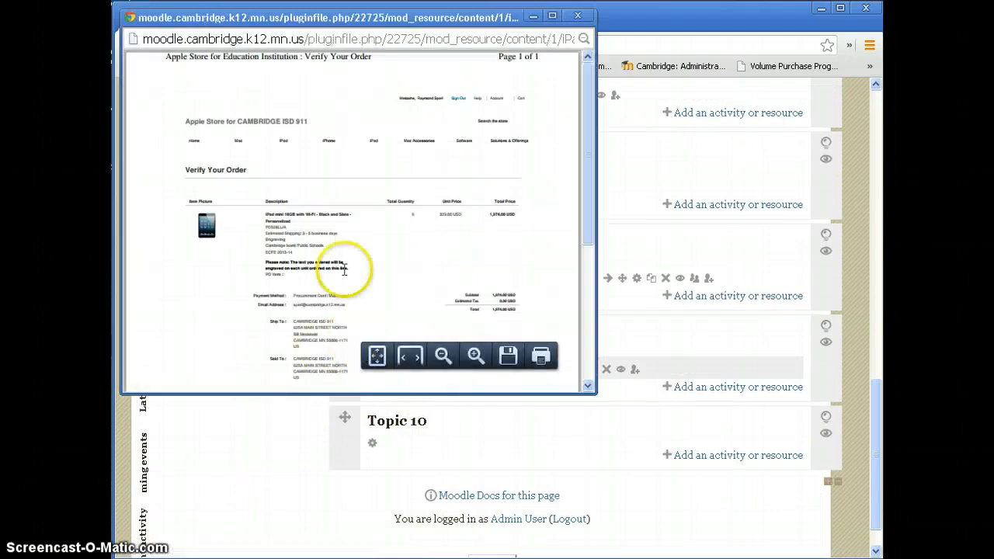